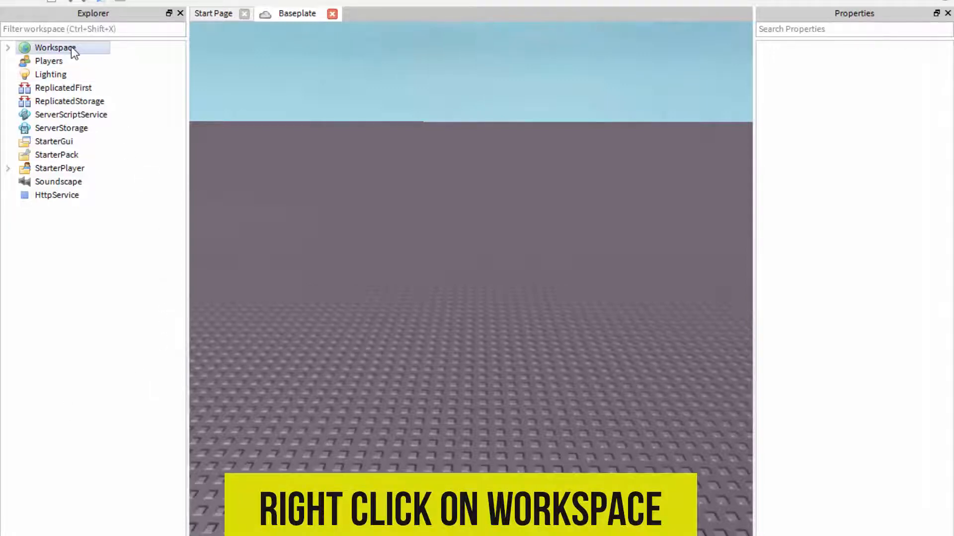
# Insert a Sound object into Workspace from the Explorer's Insert Object menu
pyautogui.rightClick(55, 48)
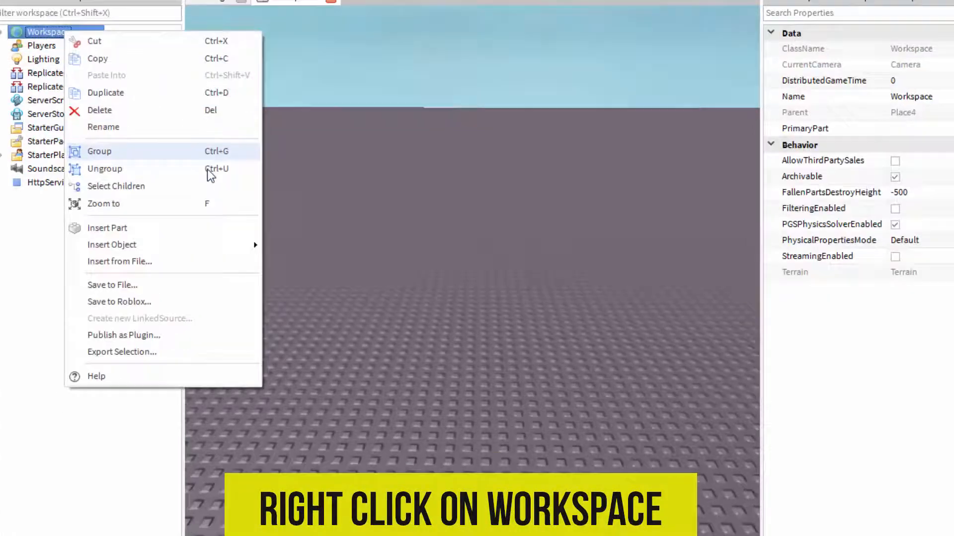
pyautogui.click(112, 244)
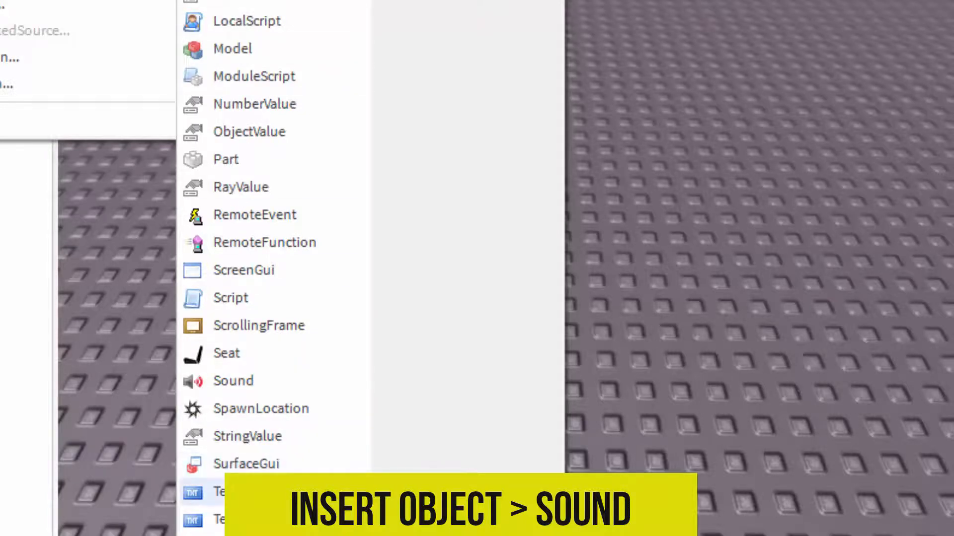
pyautogui.click(233, 381)
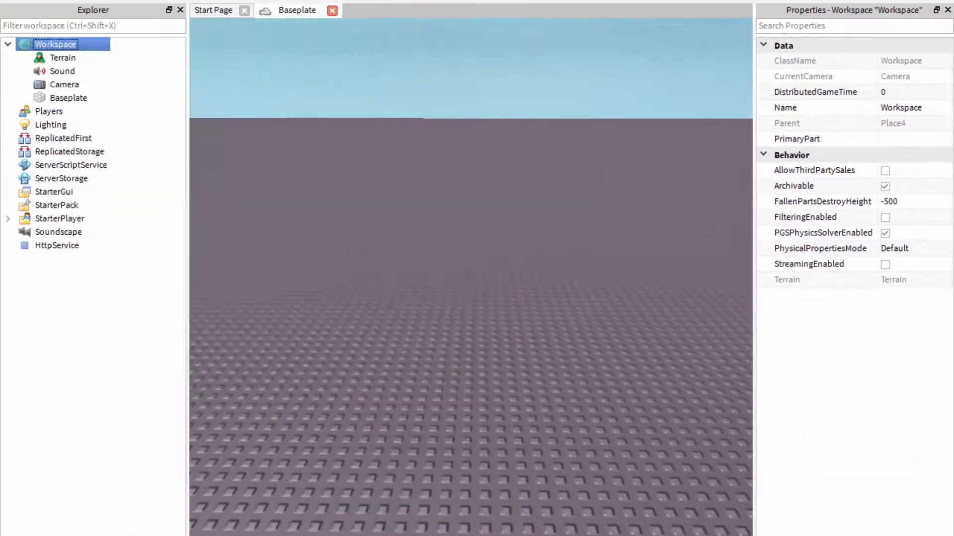
# Select the new Sound to show its properties, with SoundId empty and Looped off
pyautogui.click(62, 71)
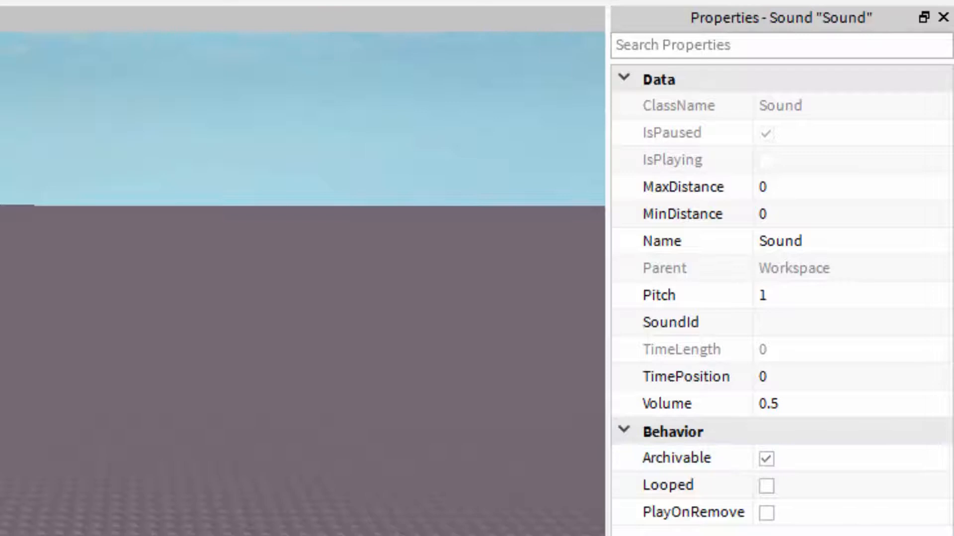
pyautogui.click(761, 295)
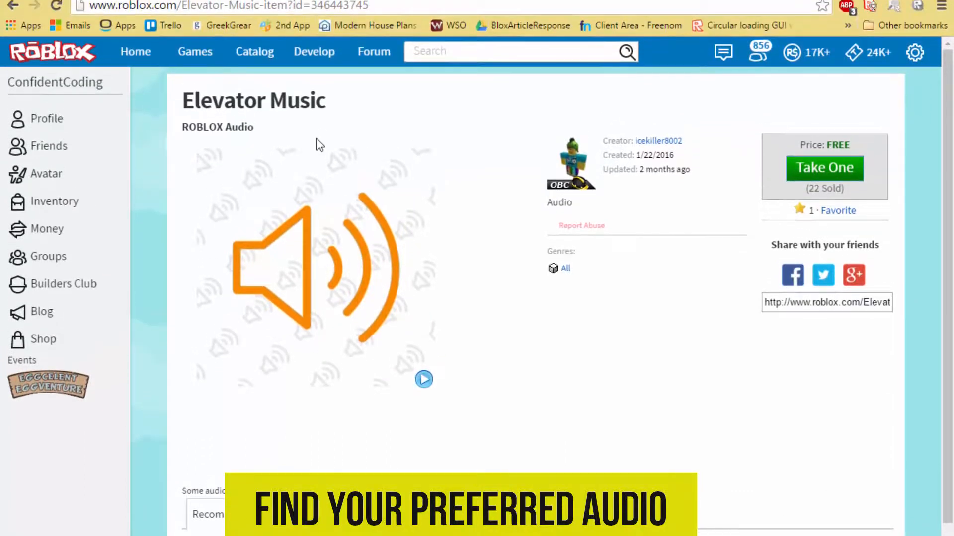
# Take the Elevator Music audio id from the roblox.com page and return to Studio
pyautogui.click(344, 12)
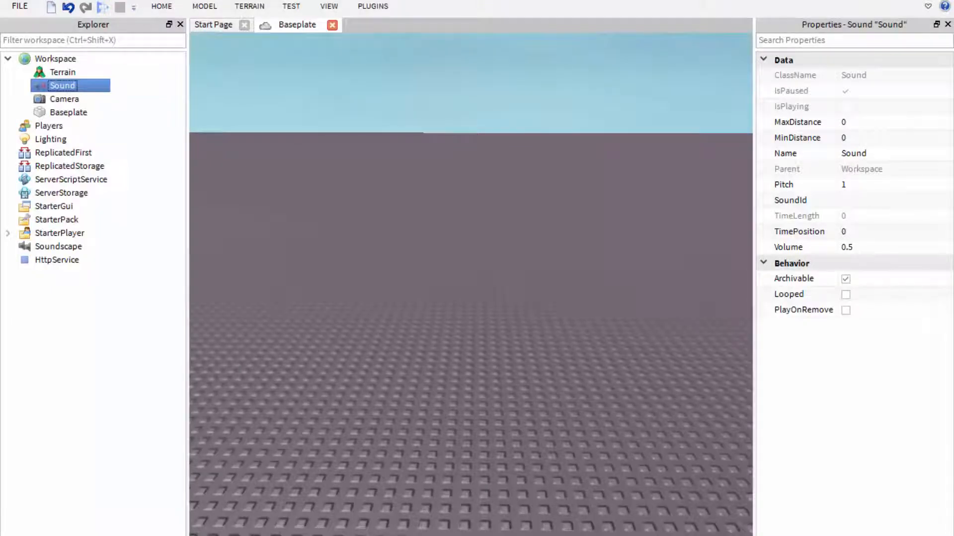
pyautogui.moveTo(125, 89)
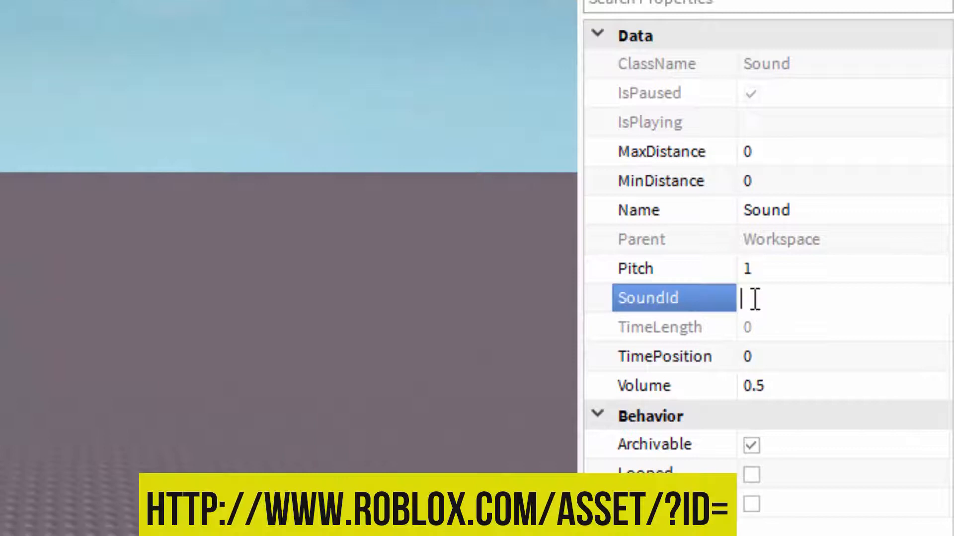
pyautogui.write('http:')
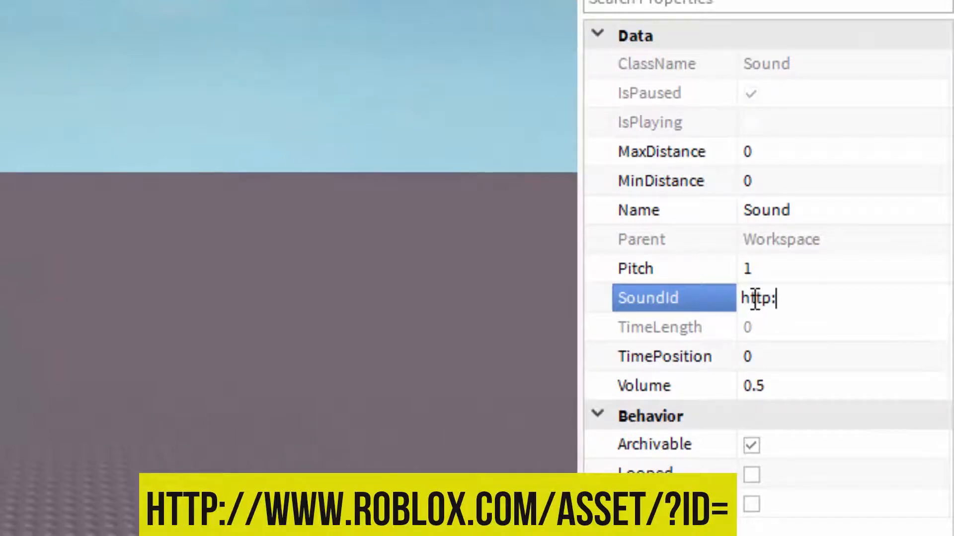
pyautogui.write('//')
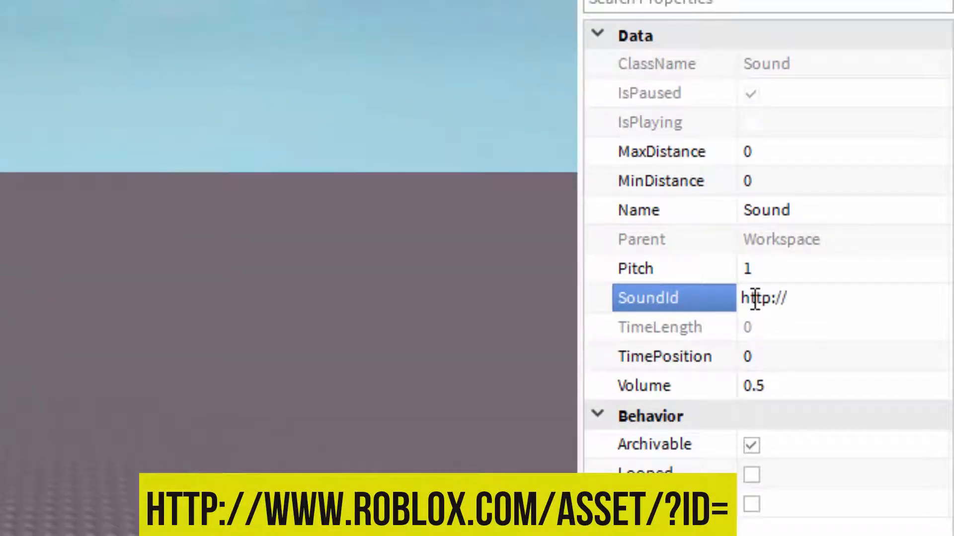
pyautogui.write('www.ro')
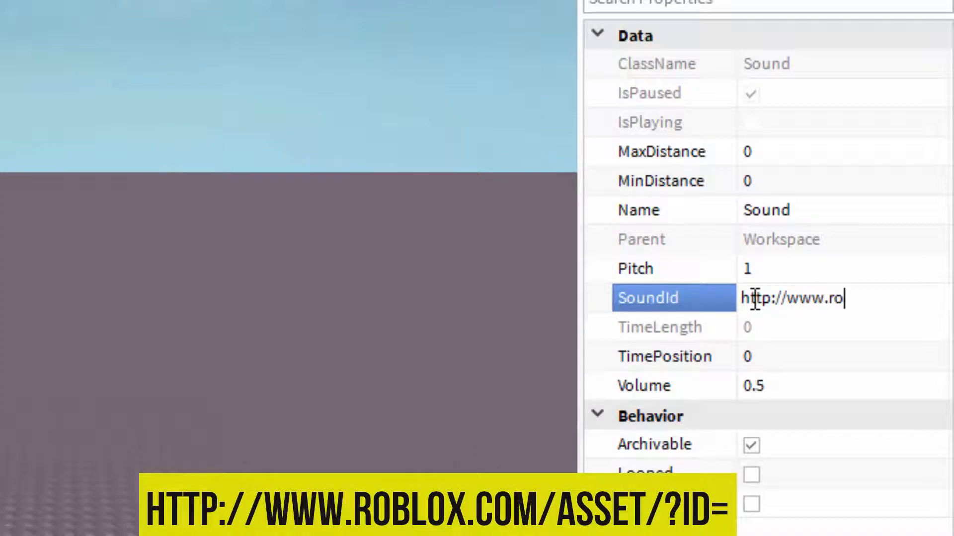
pyautogui.write('blox.com/')
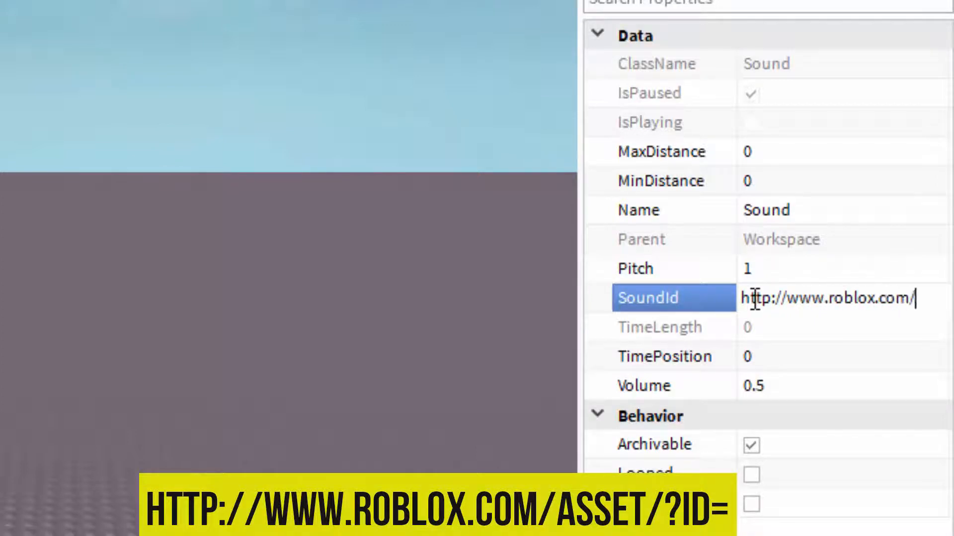
pyautogui.write('asset/?id=')
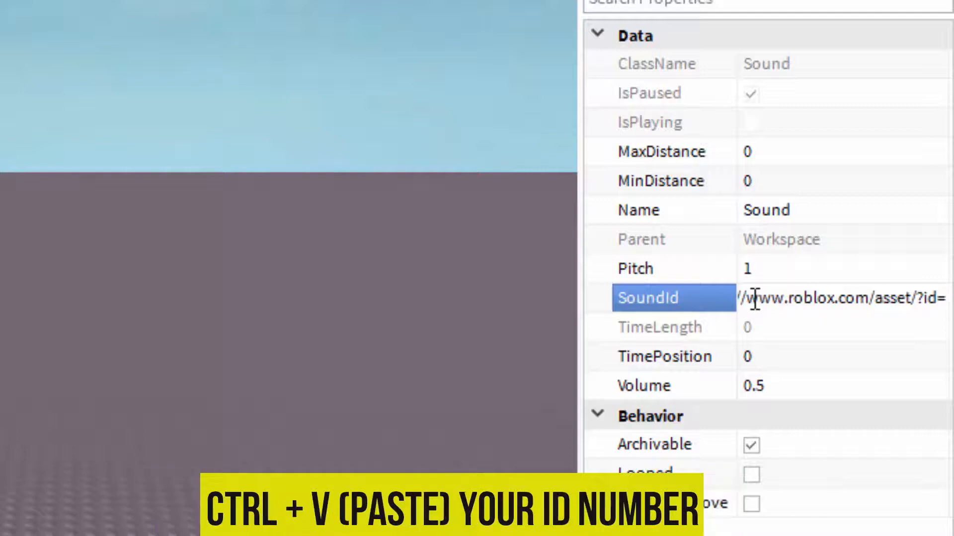
pyautogui.press('ctrl+v')
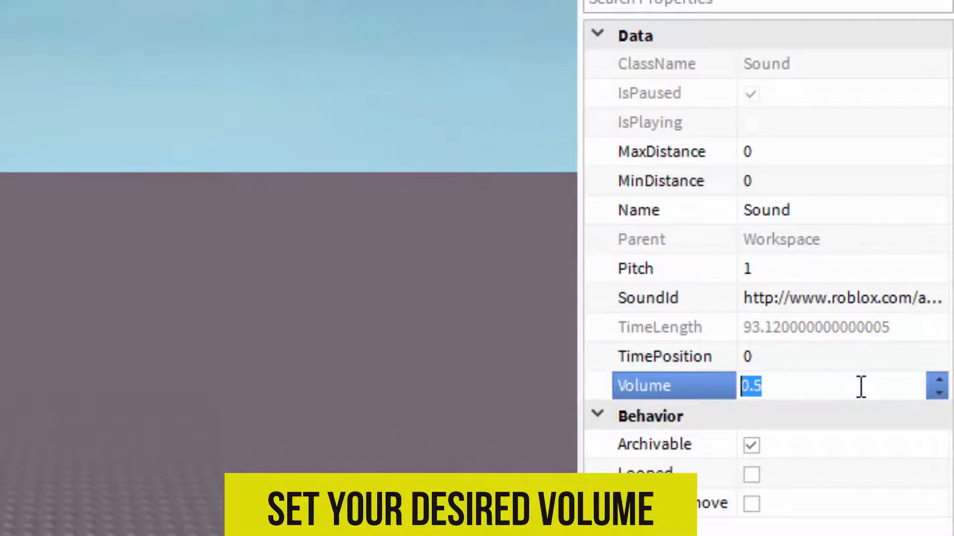
# Set the Sound's Volume to 1 and tick Looped
pyautogui.write('1')
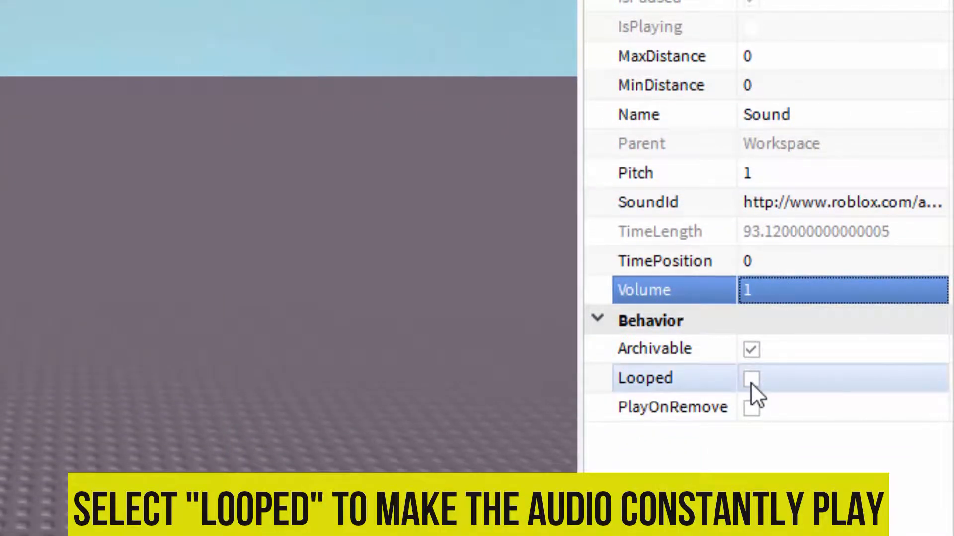
pyautogui.click(753, 377)
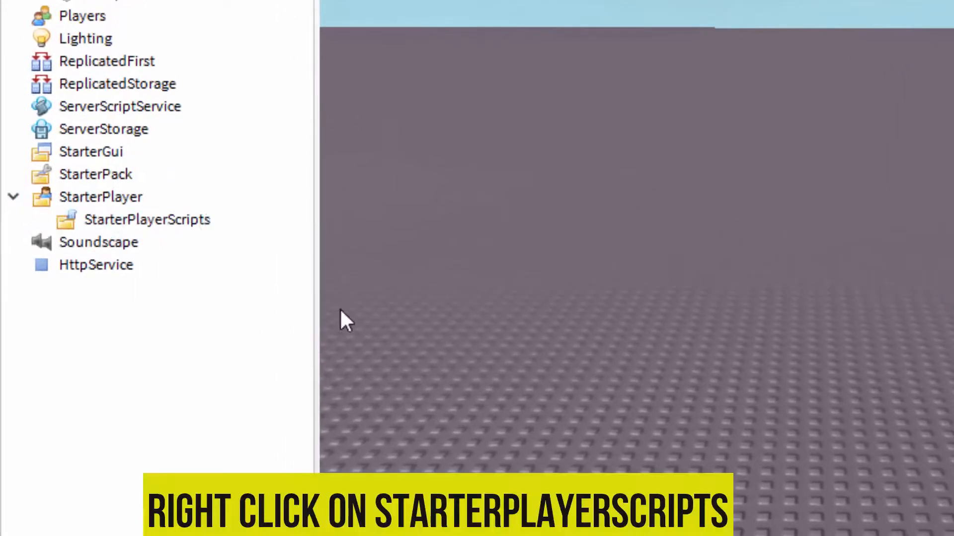
# Insert a LocalScript under StarterPlayer > StarterPlayerScripts
pyautogui.click(147, 219)
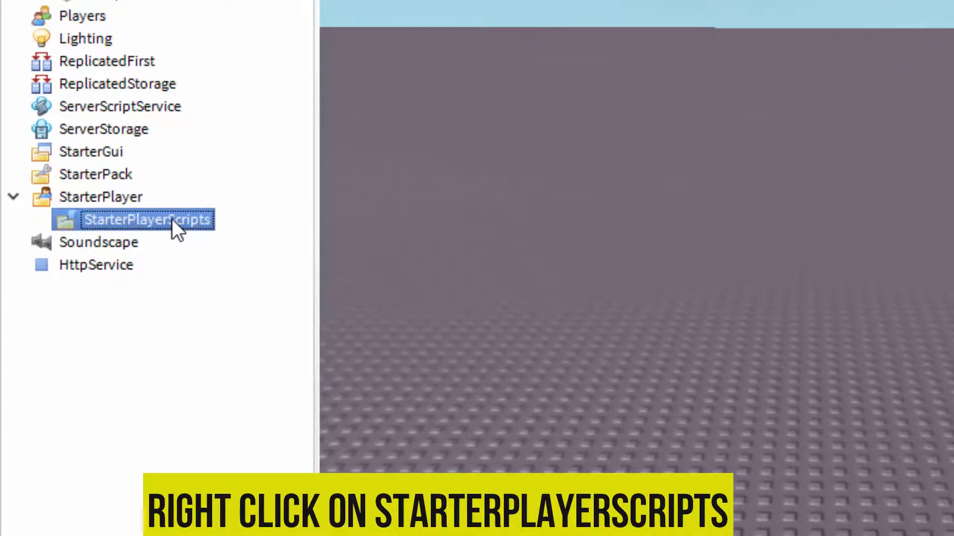
pyautogui.rightClick(148, 219)
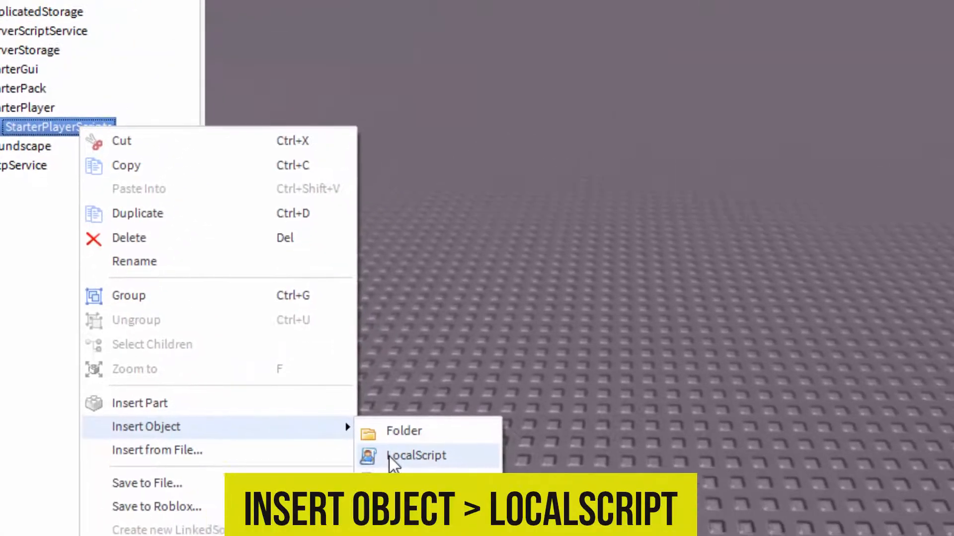
pyautogui.click(416, 455)
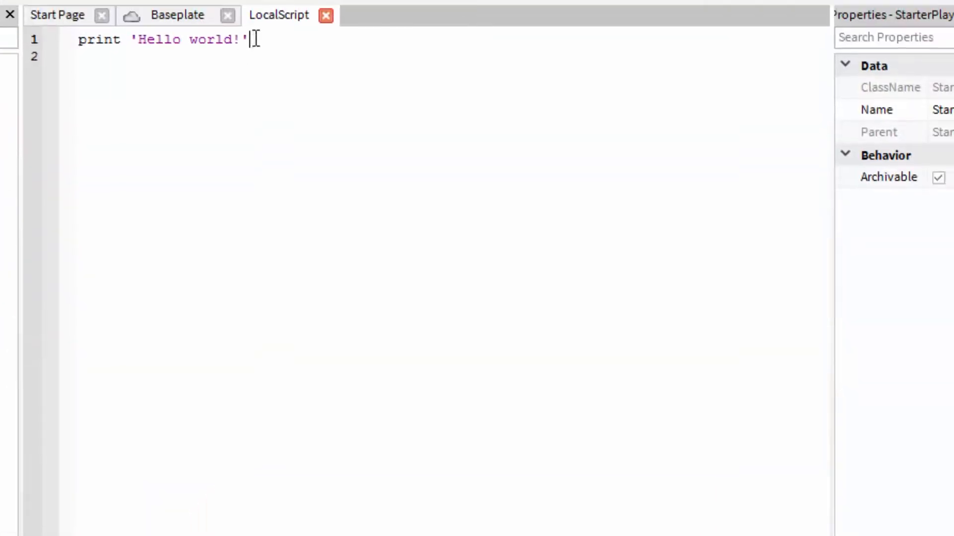
# Replace the 'Hello world!' line with game.Workspace.Sound:Play() and close the script
pyautogui.press('ctrl+a')
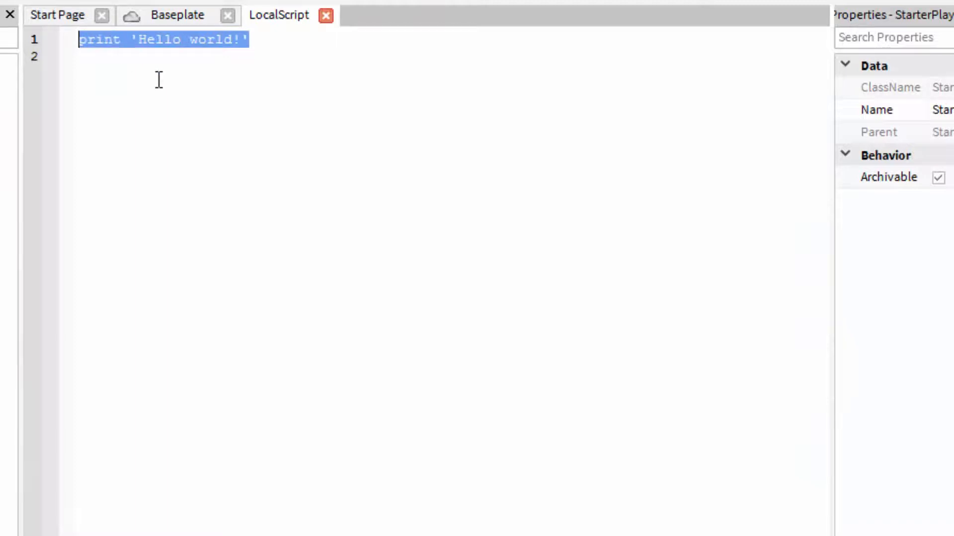
pyautogui.write('game')
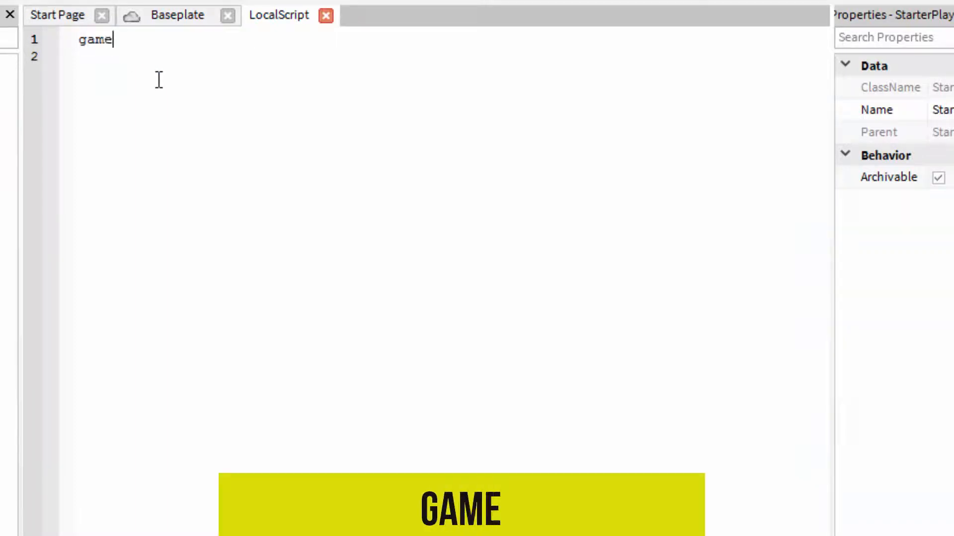
pyautogui.write('.Workspace.')
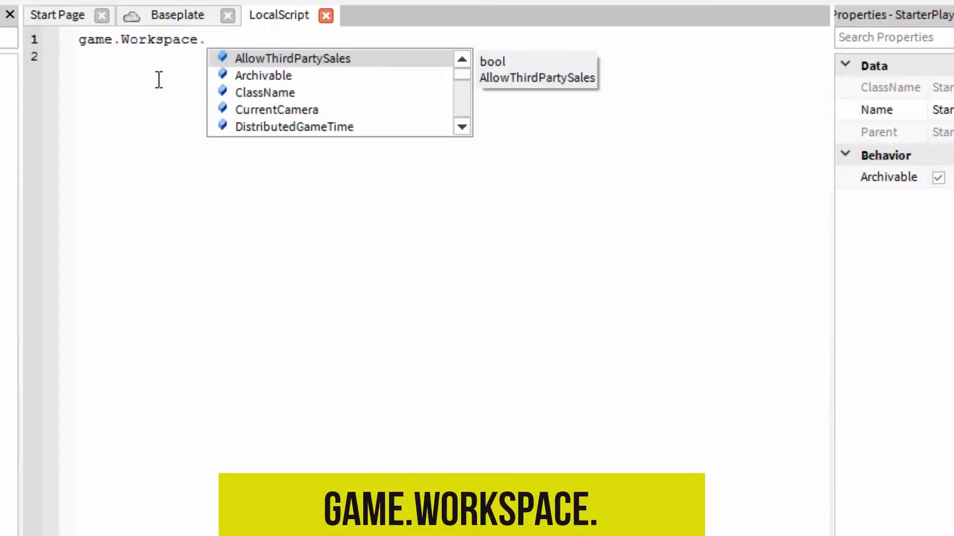
pyautogui.write('Sound')
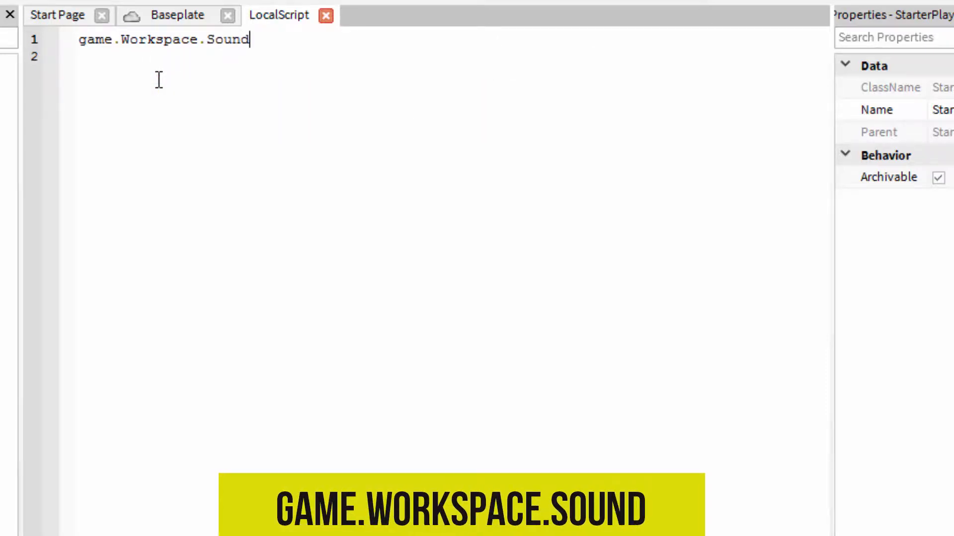
pyautogui.write(':P')
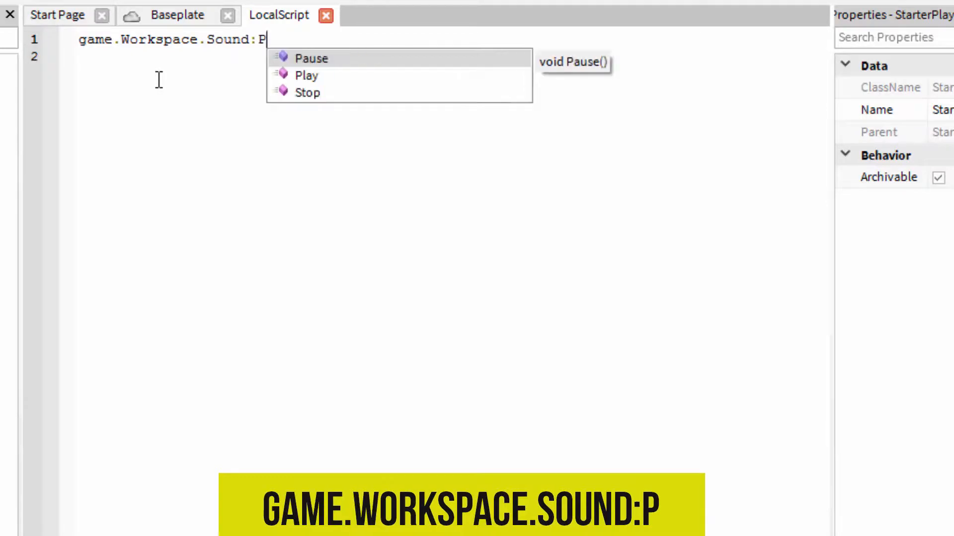
pyautogui.click(306, 75)
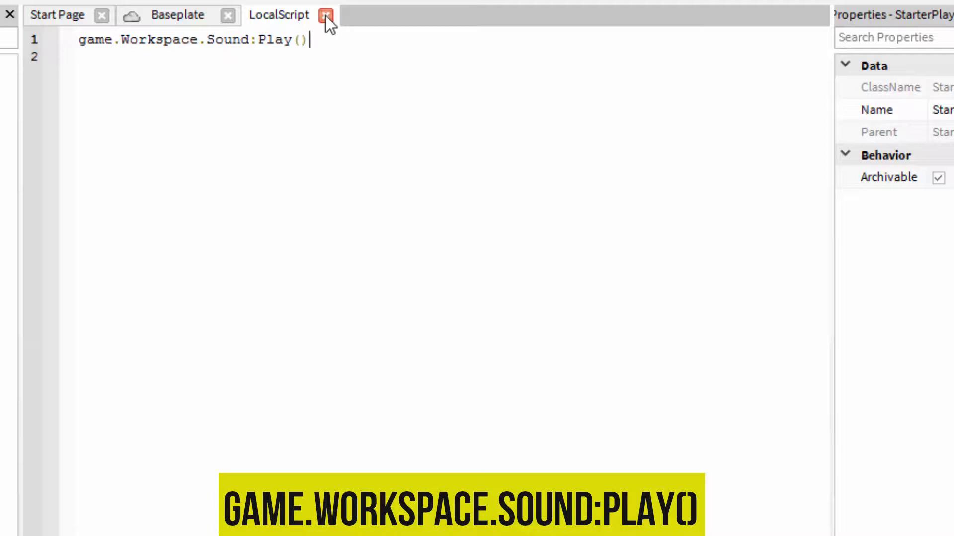
pyautogui.click(327, 16)
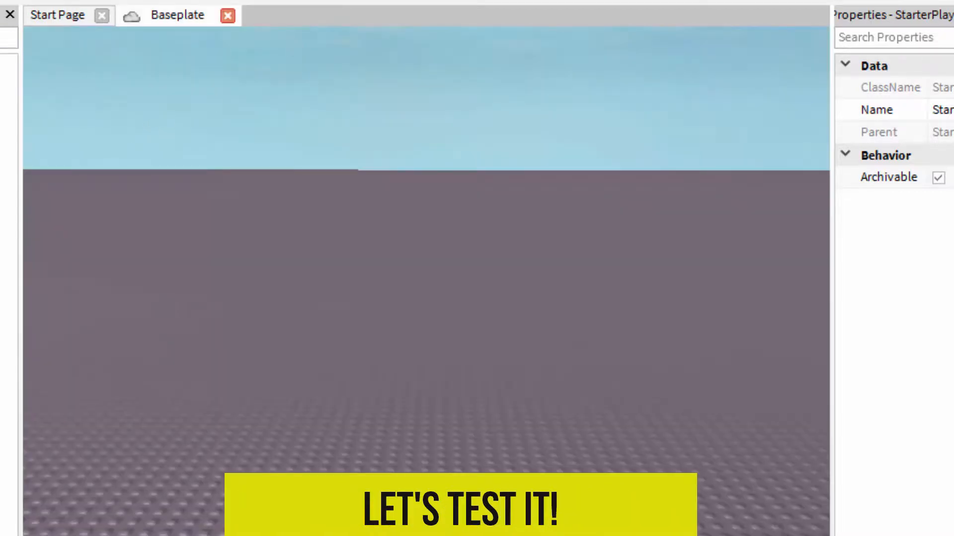